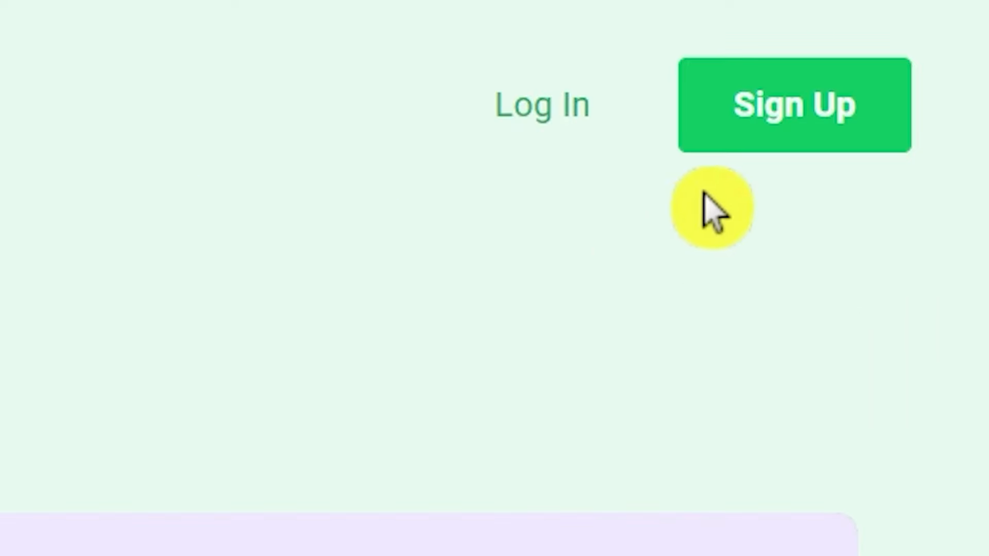
- Register a freelancer account with a country and accepted terms, then activate it via email
{"action": "left_click", "coordinate": [794, 106]}
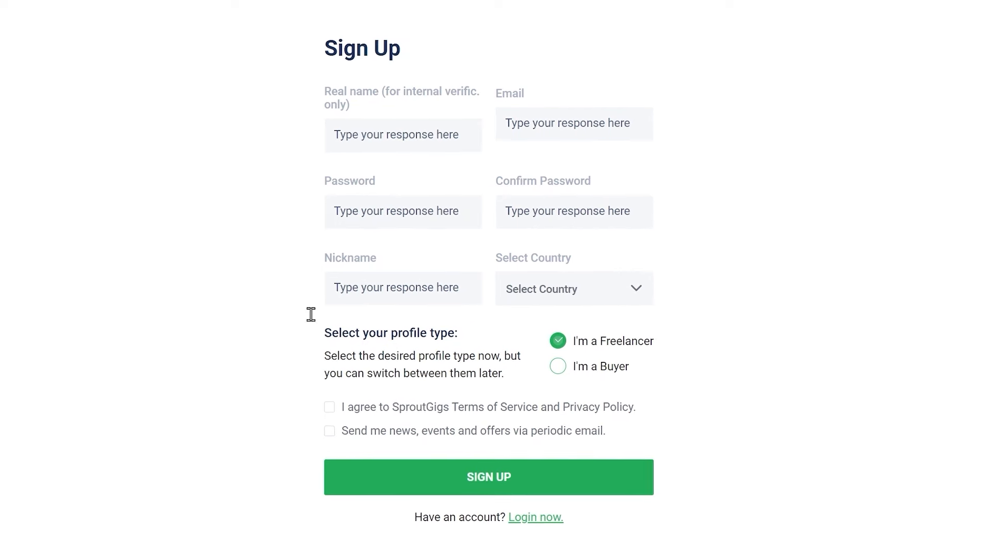
{"action": "scroll", "scroll_direction": "down", "scroll_amount": 3}
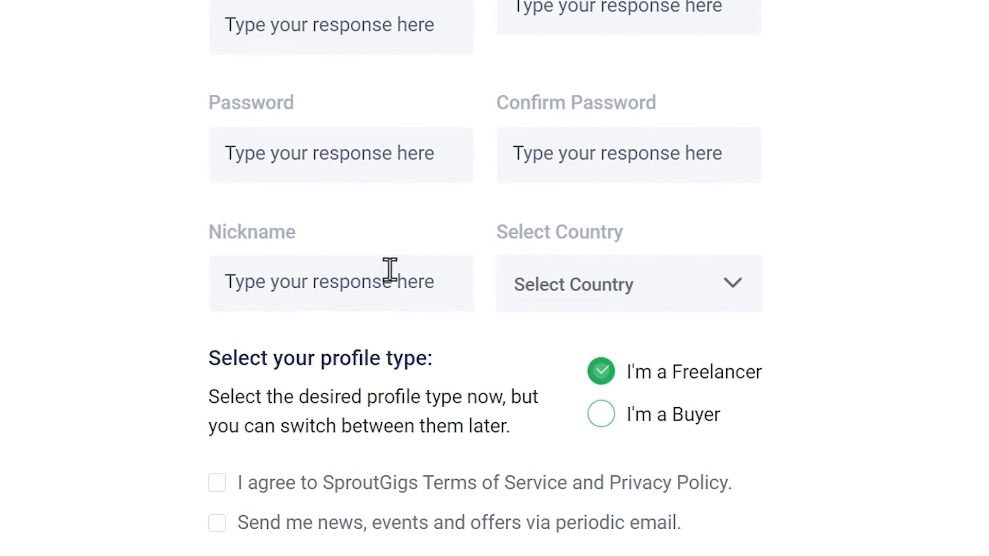
{"action": "mouse_move", "coordinate": [640, 284]}
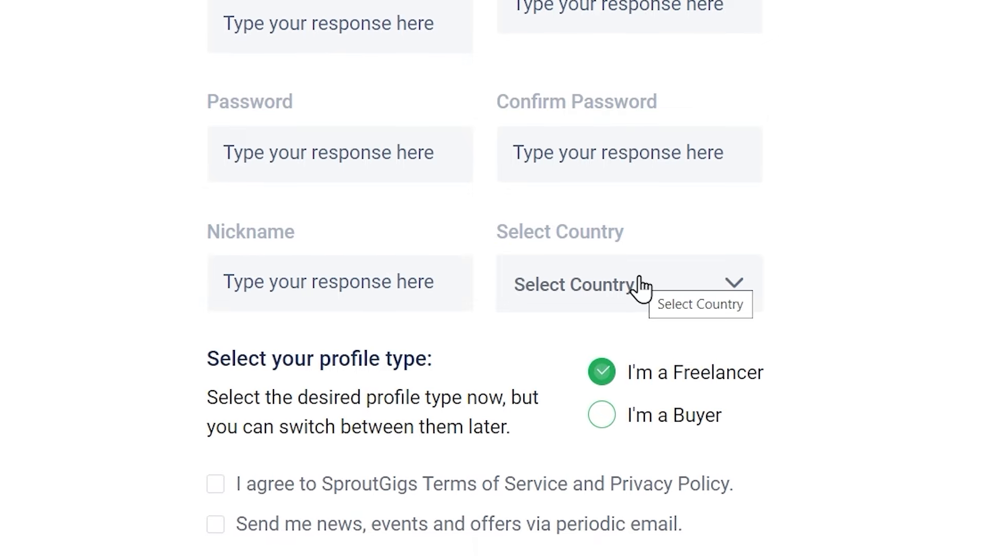
{"action": "left_click", "coordinate": [628, 284]}
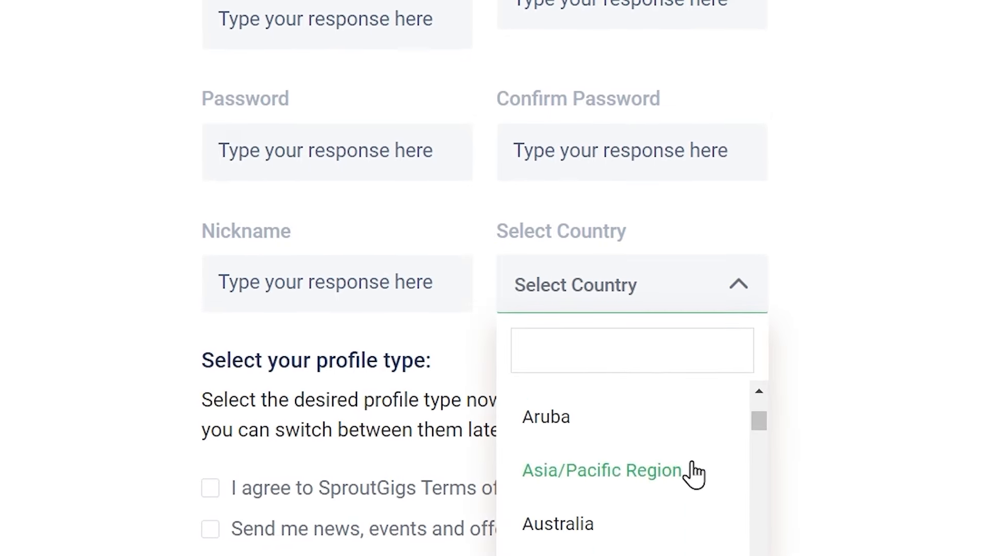
{"action": "scroll", "scroll_direction": "down", "scroll_amount": 3}
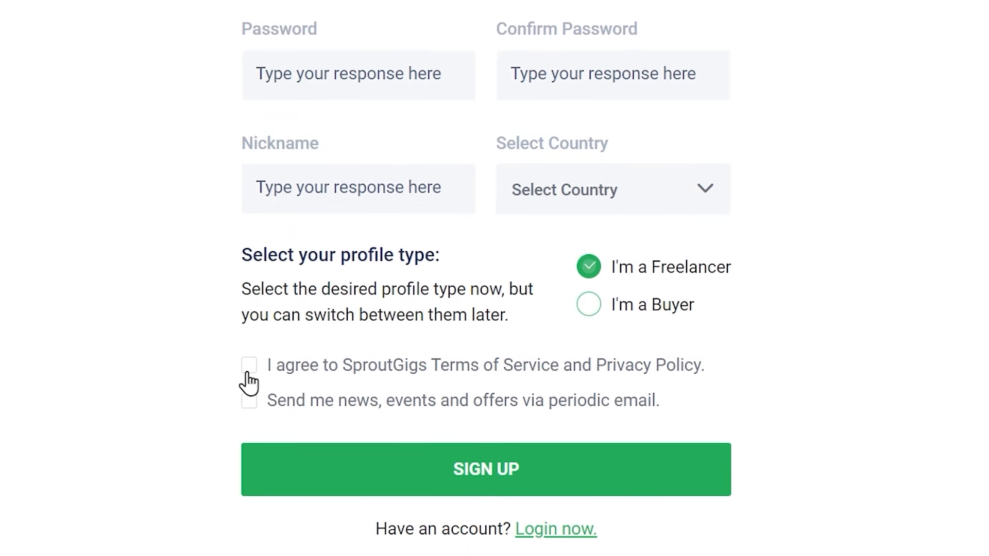
{"action": "left_click", "coordinate": [248, 365]}
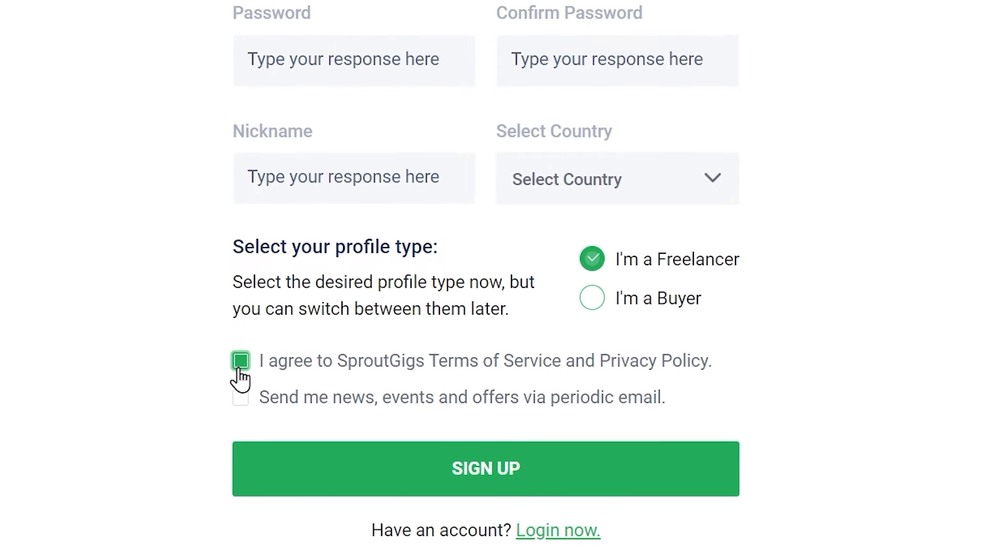
{"action": "left_click", "coordinate": [485, 469]}
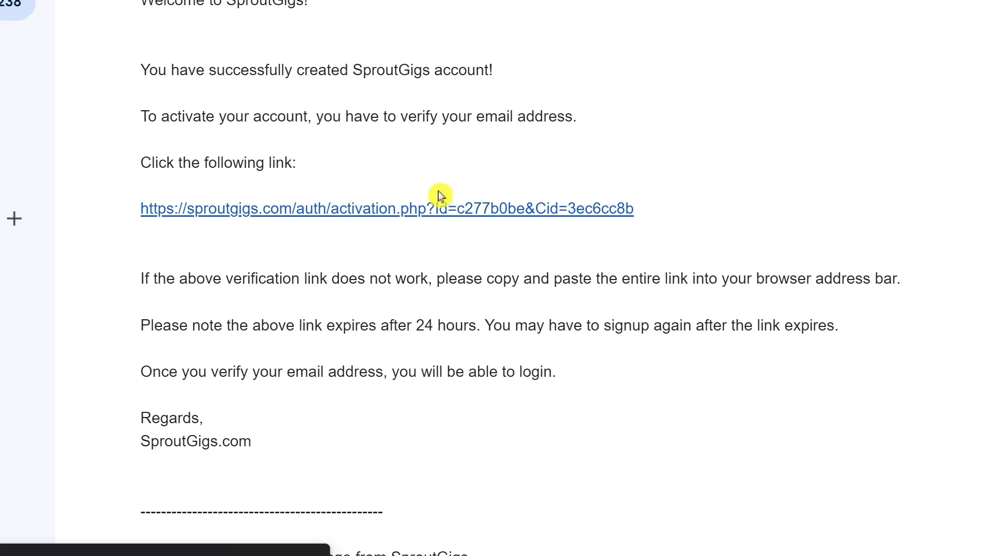
{"action": "mouse_move", "coordinate": [345, 237]}
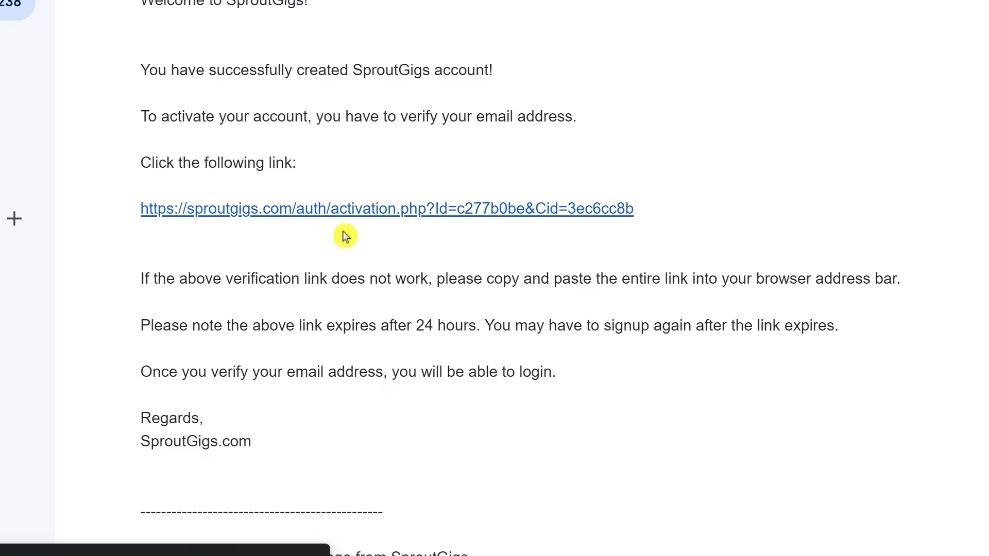
{"action": "left_click", "coordinate": [388, 208]}
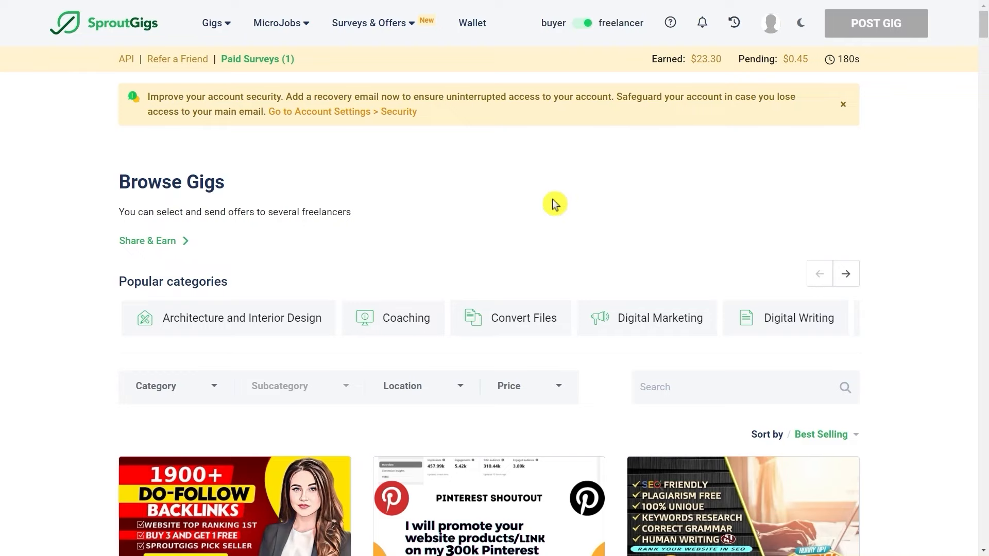
{"action": "mouse_move", "coordinate": [572, 278]}
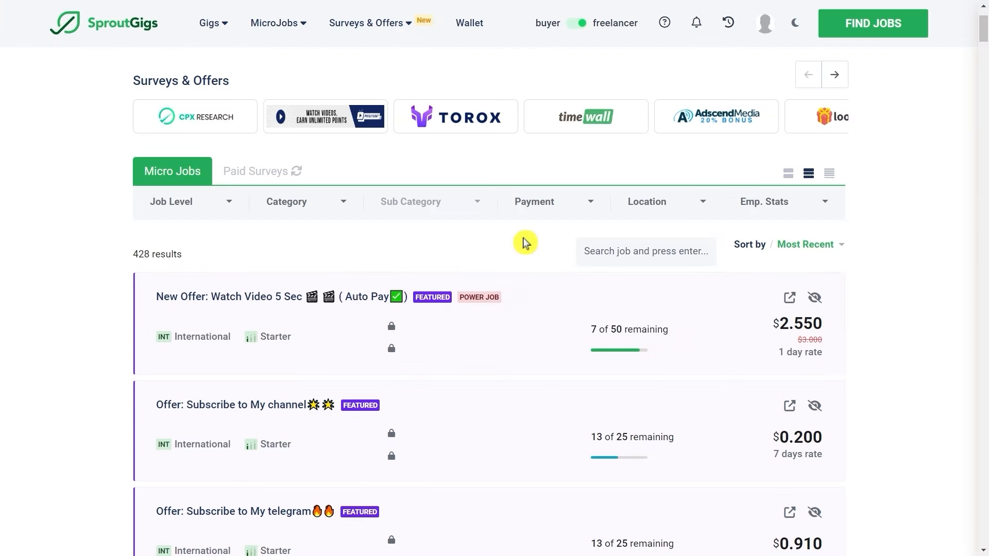
- Scroll through the 428 available micro jobs and return to the top
{"action": "scroll", "scroll_direction": "down", "scroll_amount": 3}
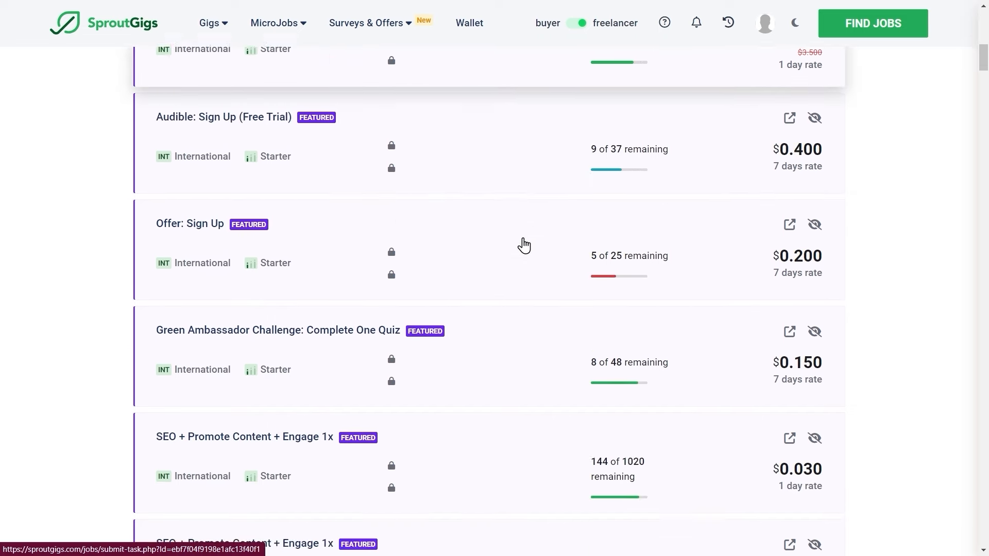
{"action": "scroll", "scroll_direction": "down", "scroll_amount": 3}
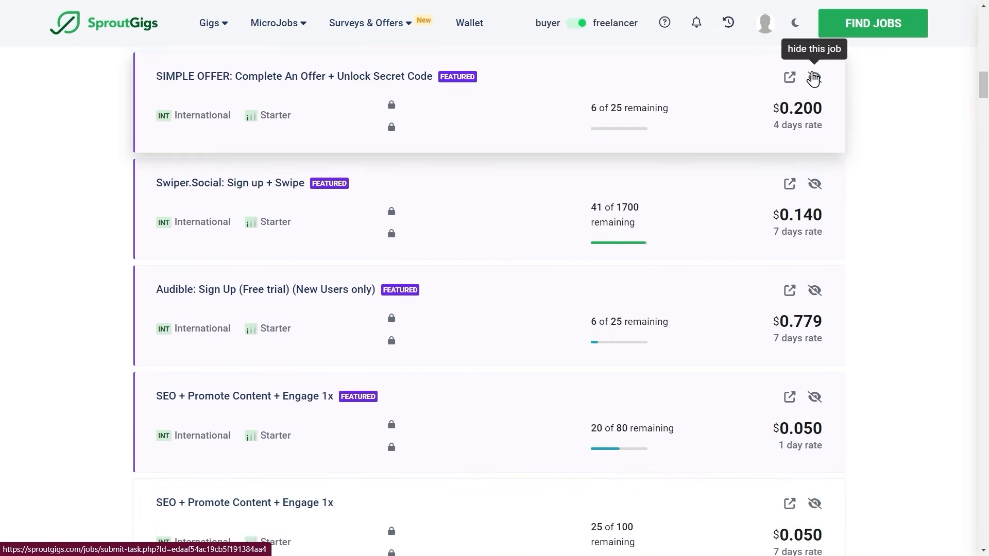
{"action": "left_click", "coordinate": [815, 77]}
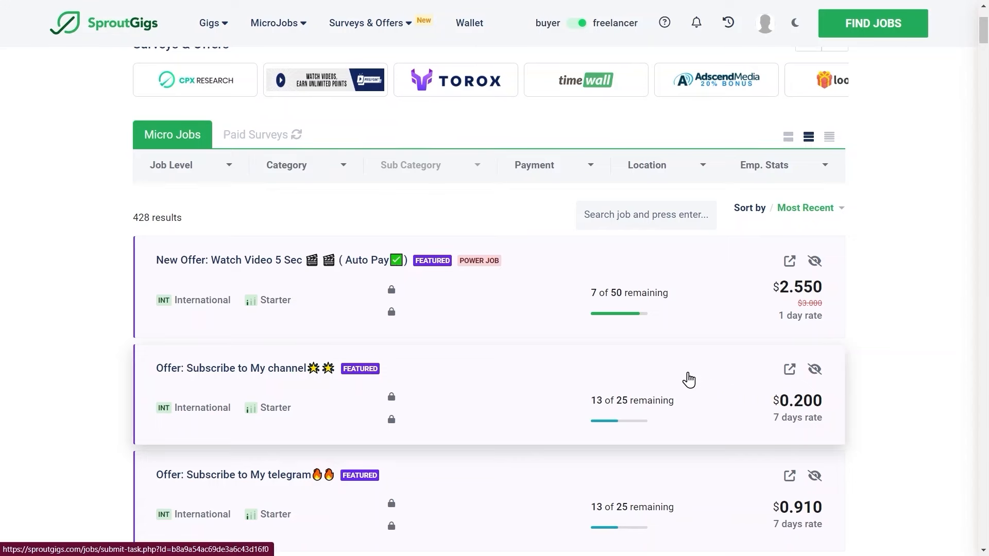
- Filter micro jobs to the Video Marketing category and scroll the six YouTube tasks
{"action": "left_click", "coordinate": [296, 165]}
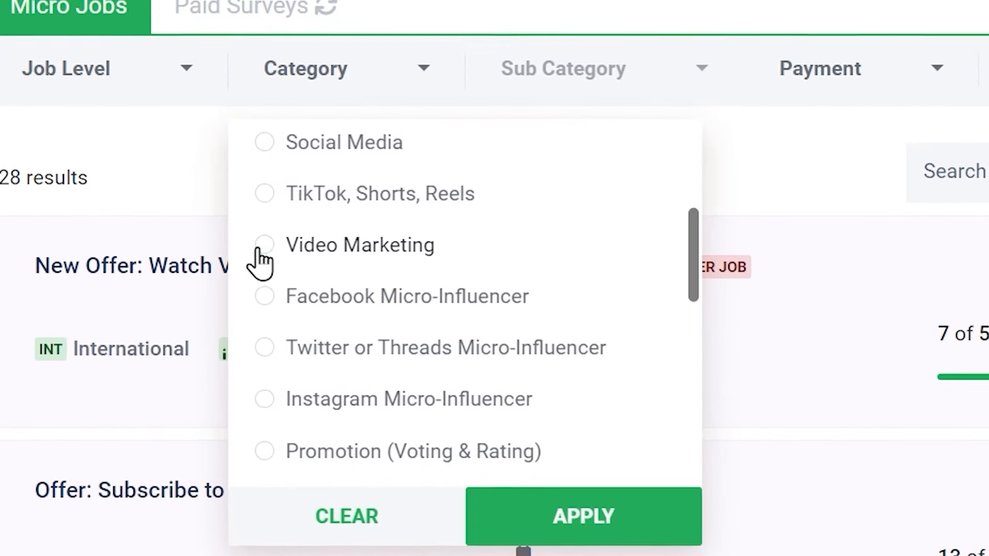
{"action": "left_click", "coordinate": [264, 244]}
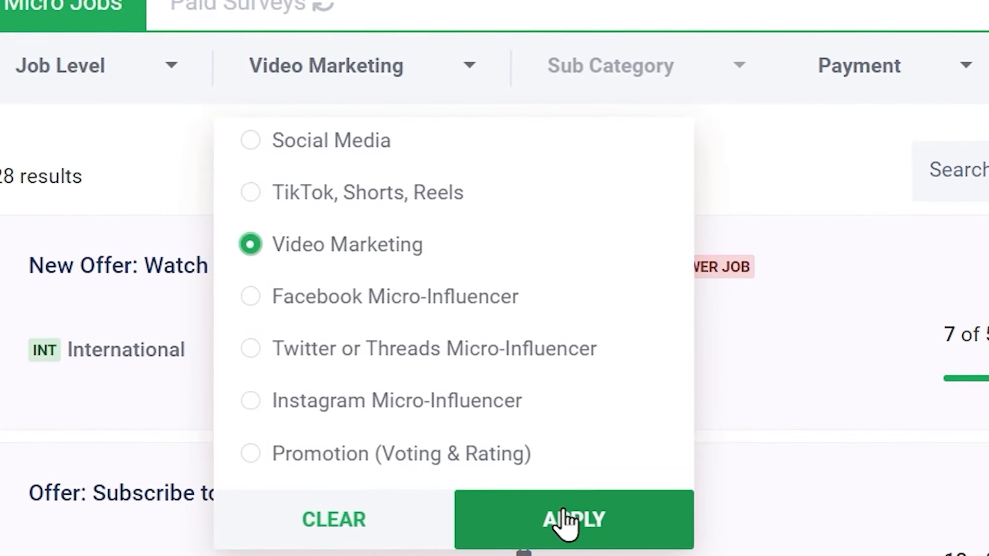
{"action": "left_click", "coordinate": [573, 519]}
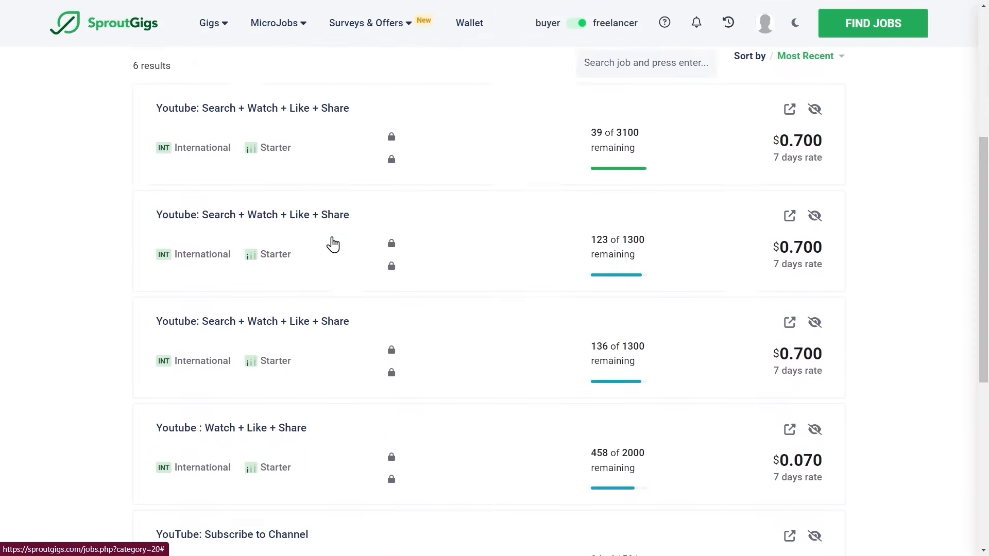
{"action": "scroll", "scroll_direction": "down", "scroll_amount": 3}
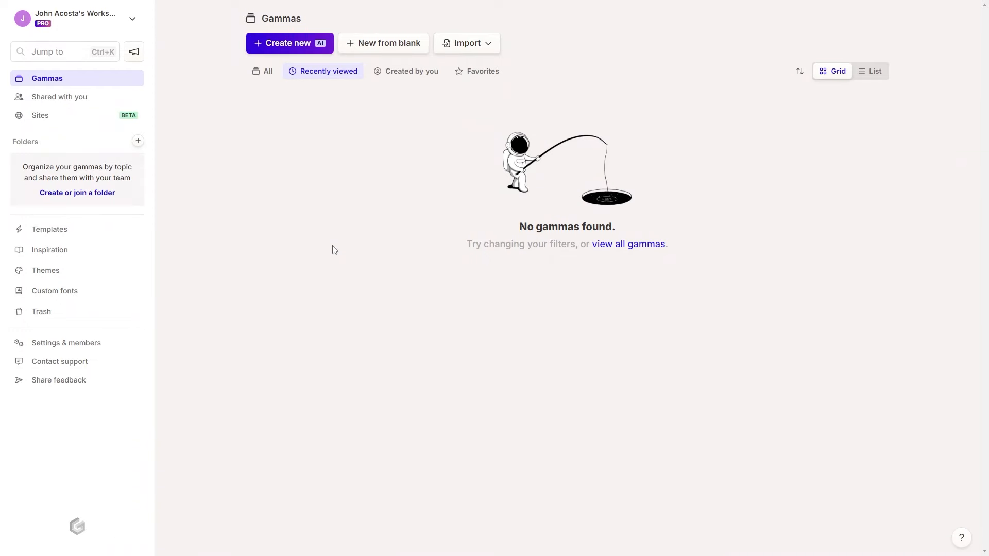
- Start a new gamma with the Create new (AI) option
{"action": "left_click", "coordinate": [289, 43]}
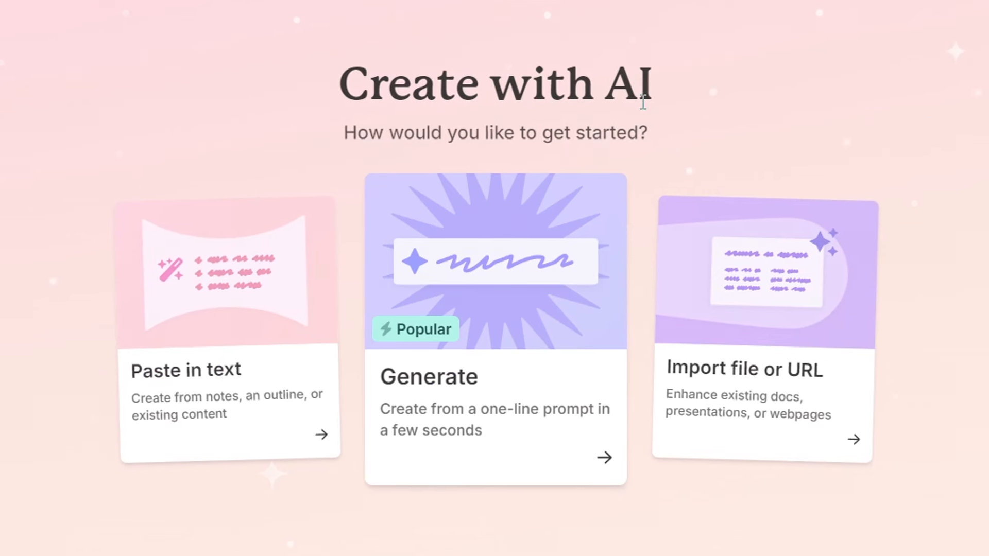
{"action": "mouse_move", "coordinate": [234, 298]}
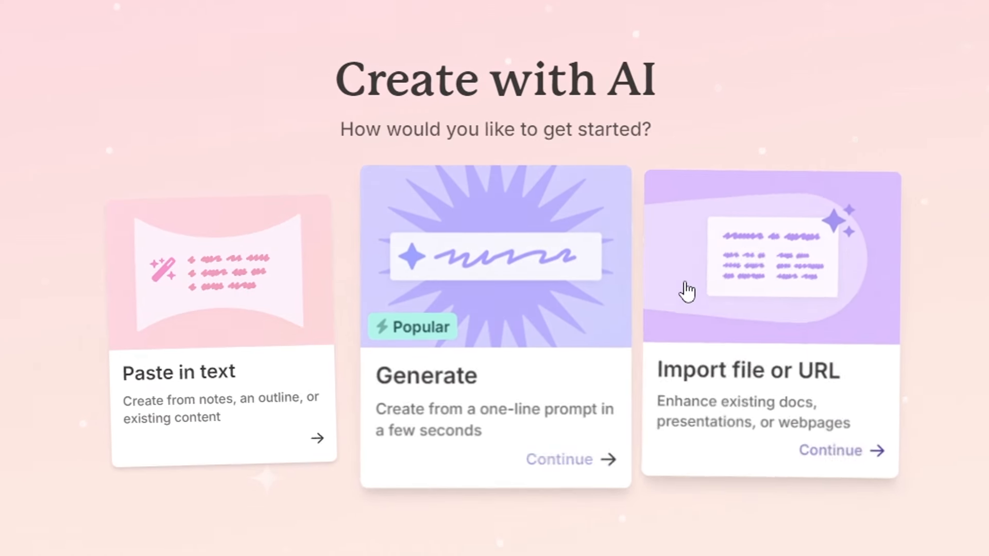
{"action": "mouse_move", "coordinate": [239, 289]}
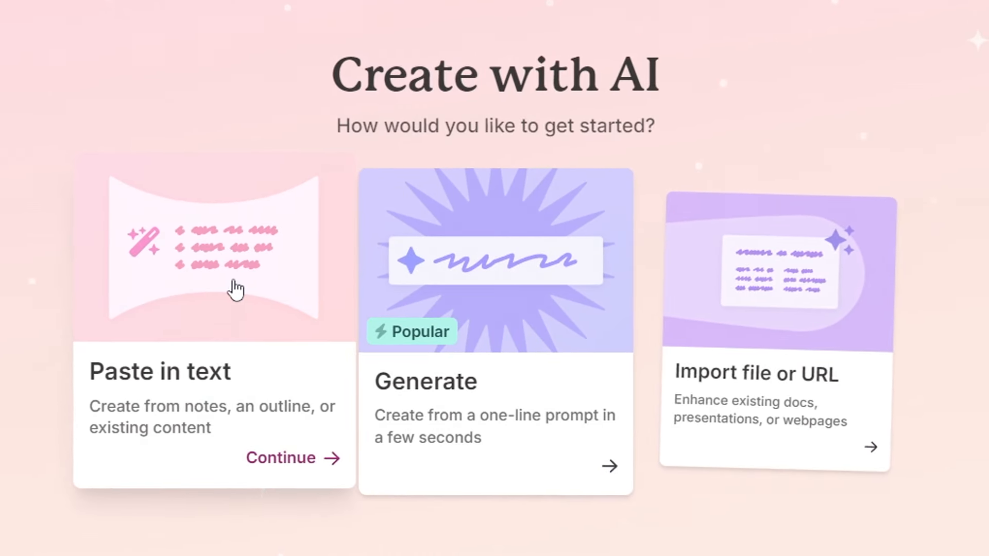
{"action": "mouse_move", "coordinate": [196, 363]}
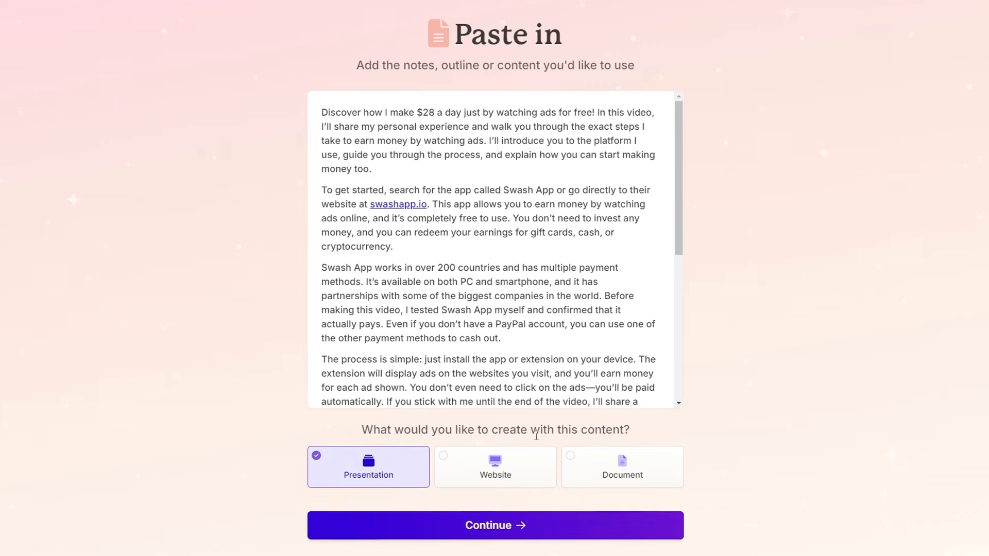
{"action": "mouse_move", "coordinate": [495, 467]}
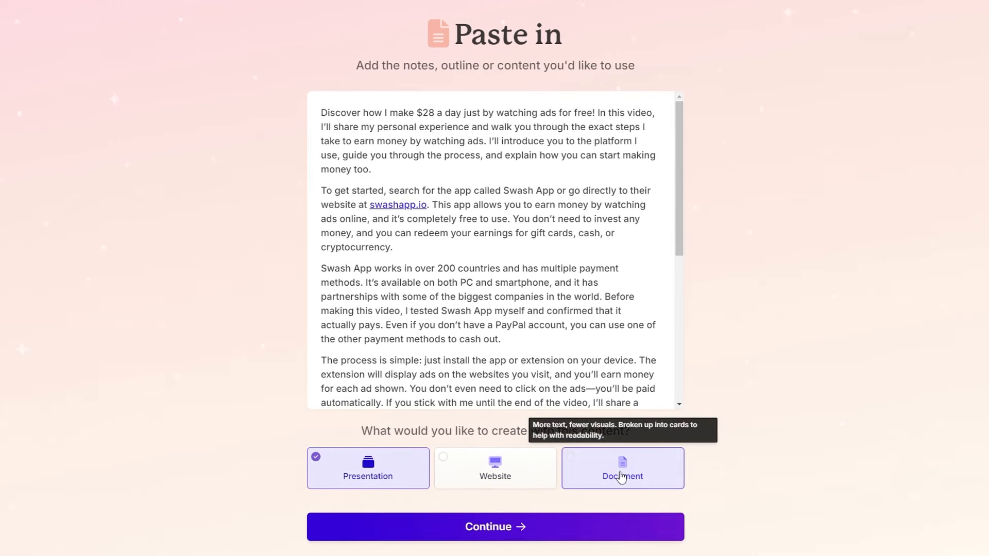
{"action": "mouse_move", "coordinate": [368, 476]}
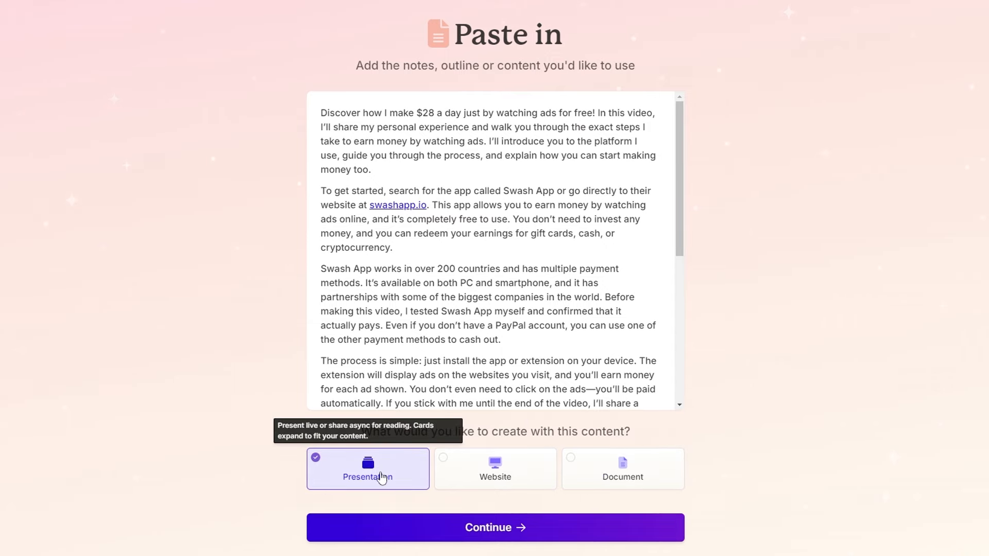
{"action": "left_click", "coordinate": [494, 527]}
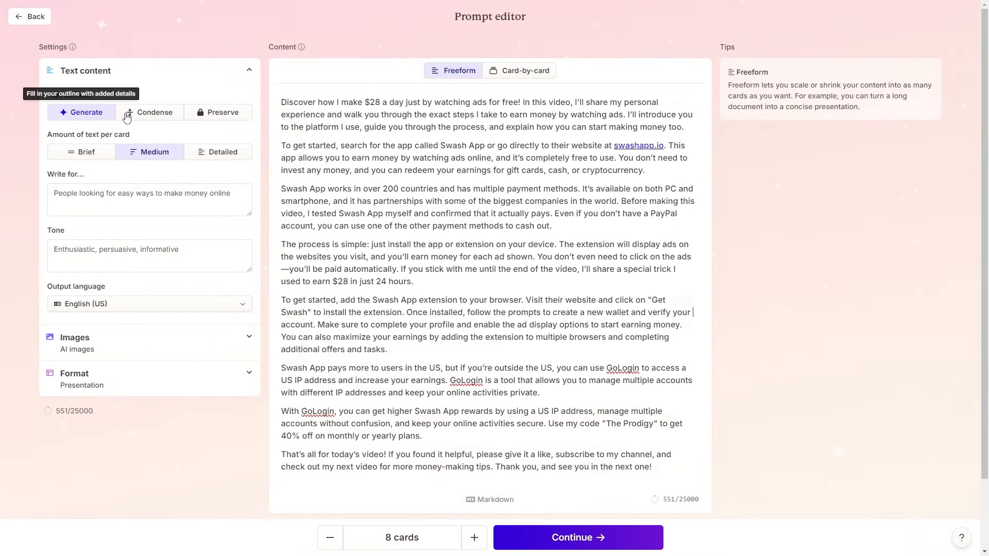
{"action": "mouse_move", "coordinate": [155, 112]}
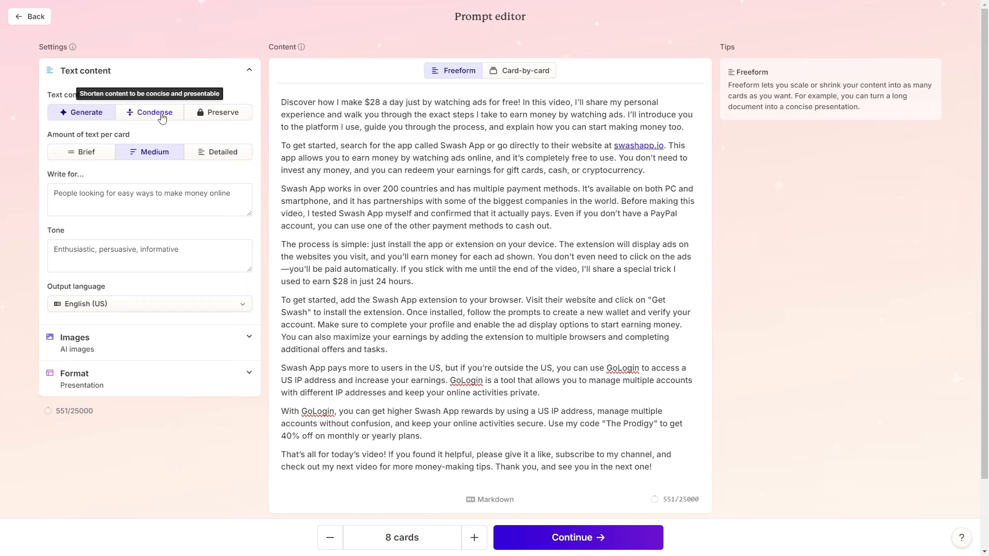
{"action": "left_click", "coordinate": [149, 112]}
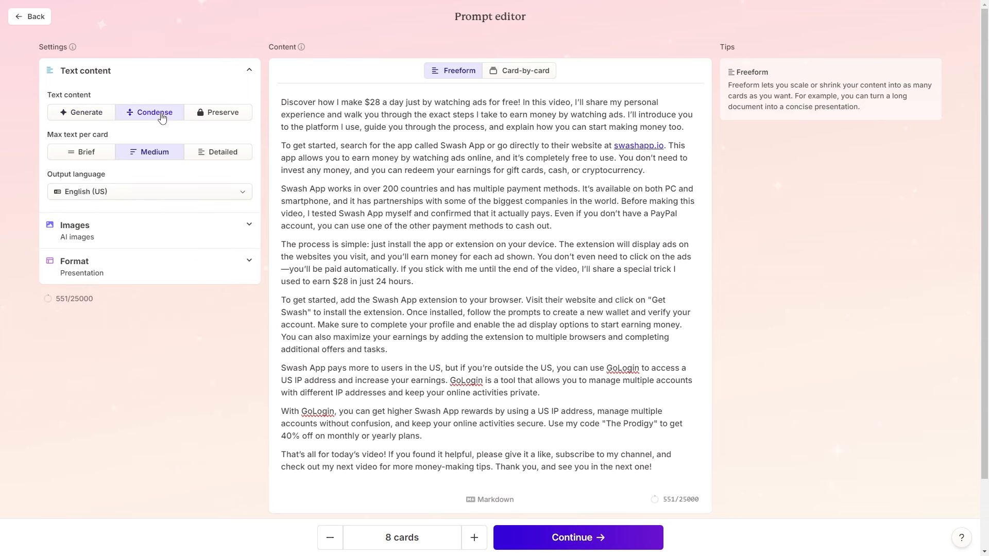
{"action": "mouse_move", "coordinate": [174, 131]}
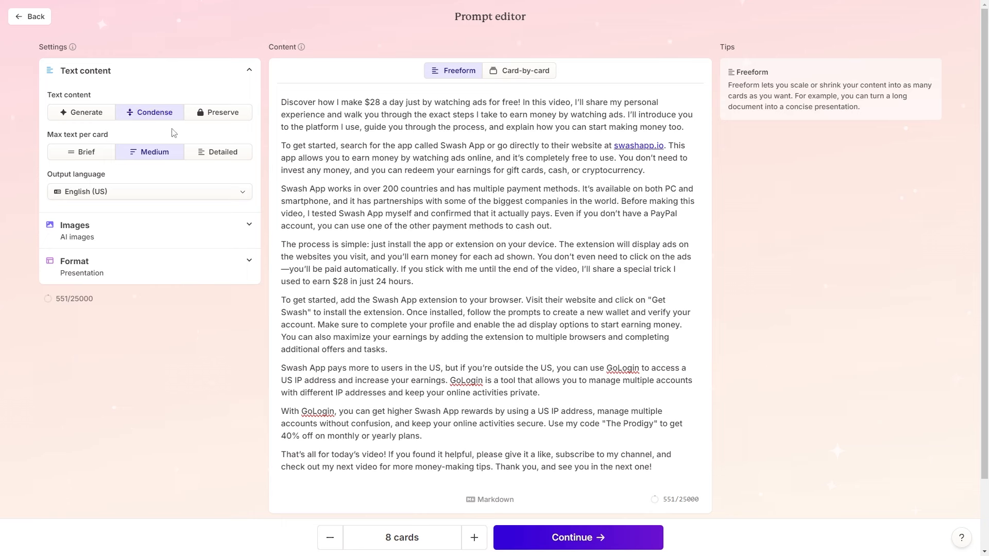
{"action": "mouse_move", "coordinate": [85, 151]}
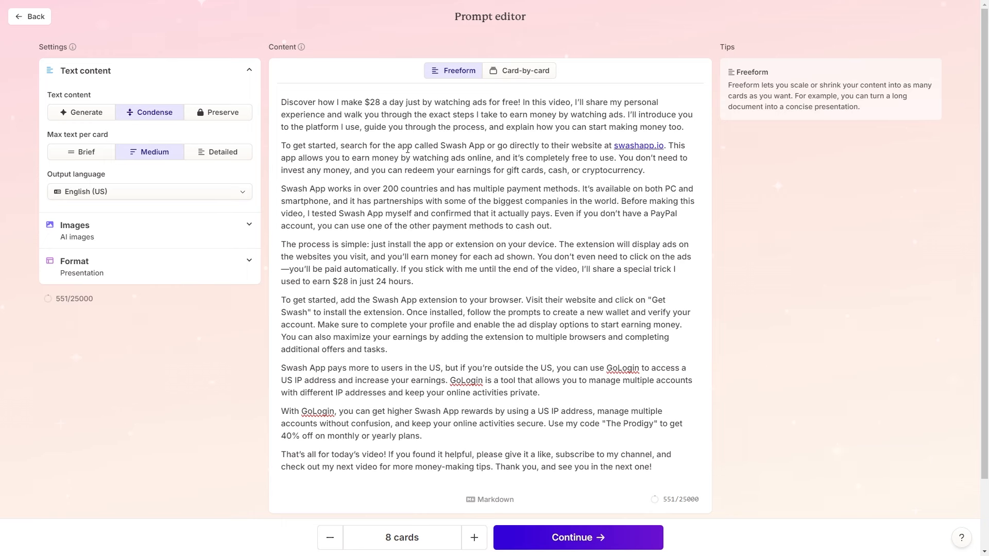
{"action": "mouse_move", "coordinate": [458, 70]}
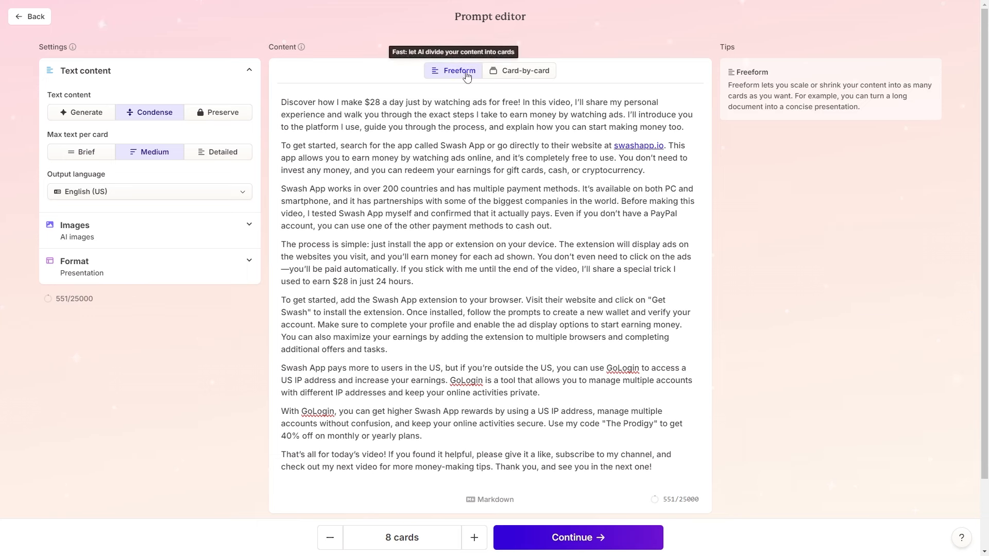
{"action": "mouse_move", "coordinate": [525, 70]}
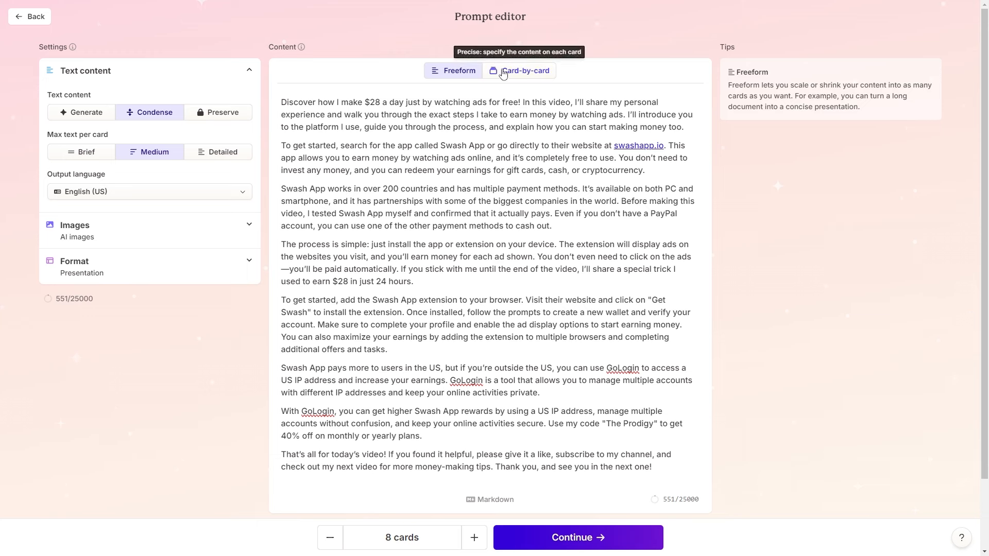
{"action": "mouse_move", "coordinate": [533, 73]}
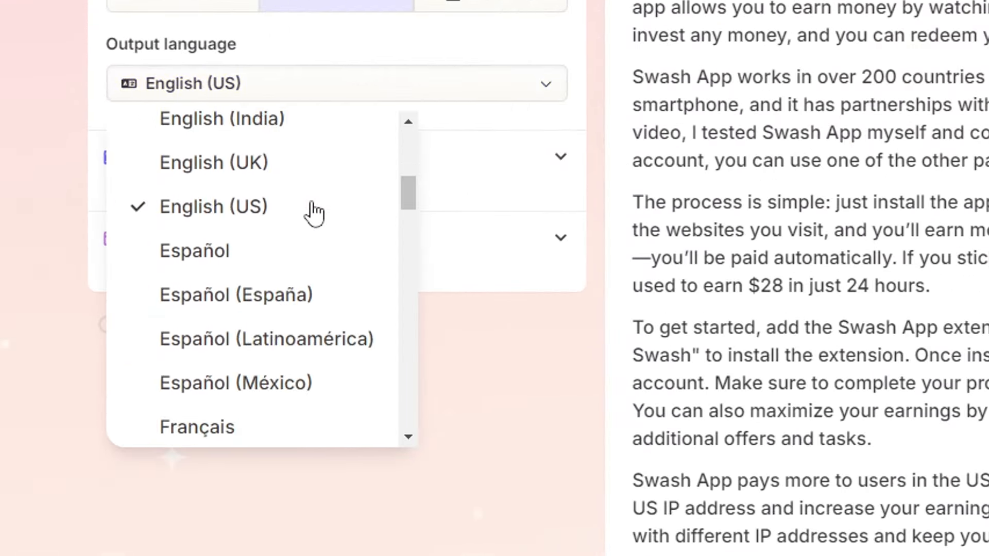
{"action": "scroll", "scroll_direction": "down", "scroll_amount": 3}
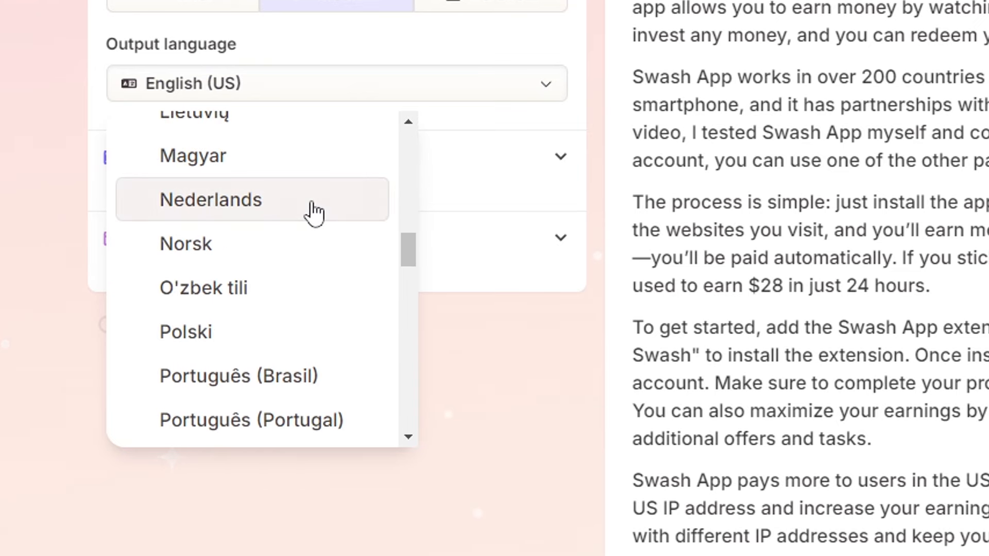
{"action": "scroll", "scroll_direction": "down", "scroll_amount": 3}
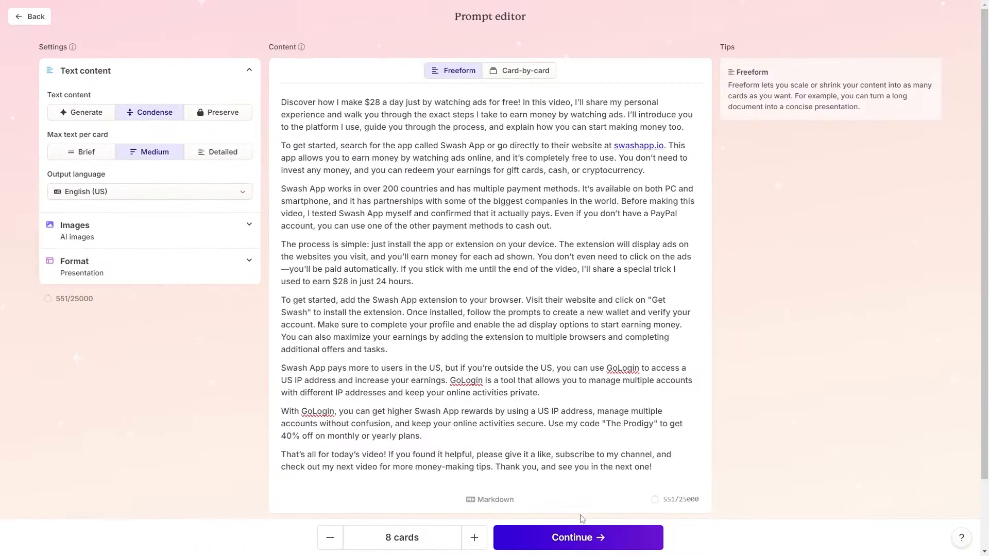
- Generate the 8-card deck and make the How Swash App Works card more visual
{"action": "left_click", "coordinate": [576, 537]}
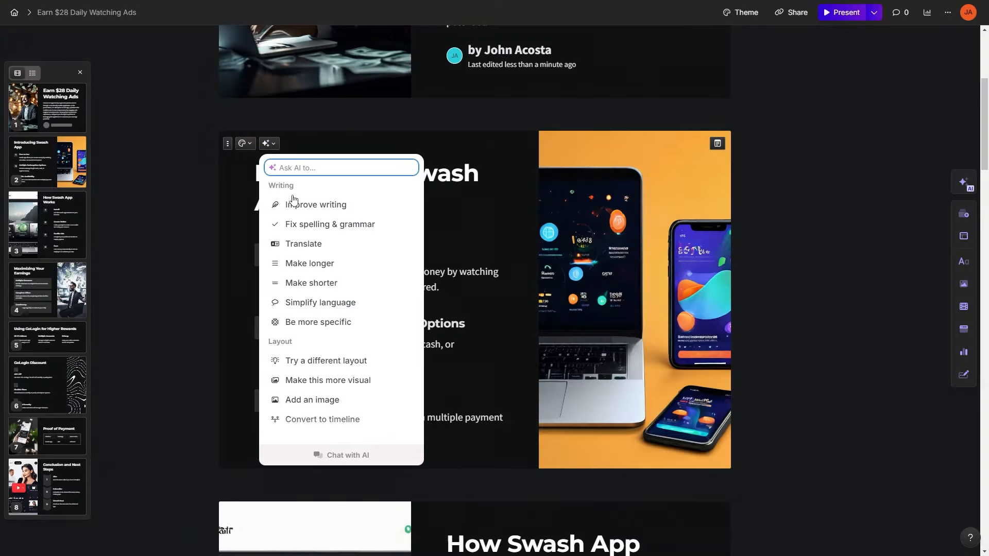
{"action": "left_click", "coordinate": [311, 283]}
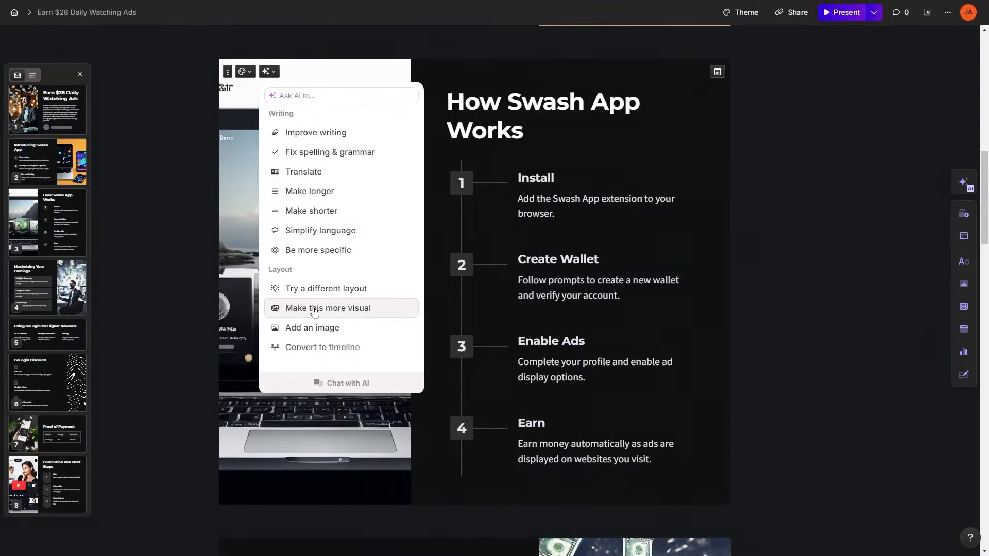
{"action": "left_click", "coordinate": [327, 308]}
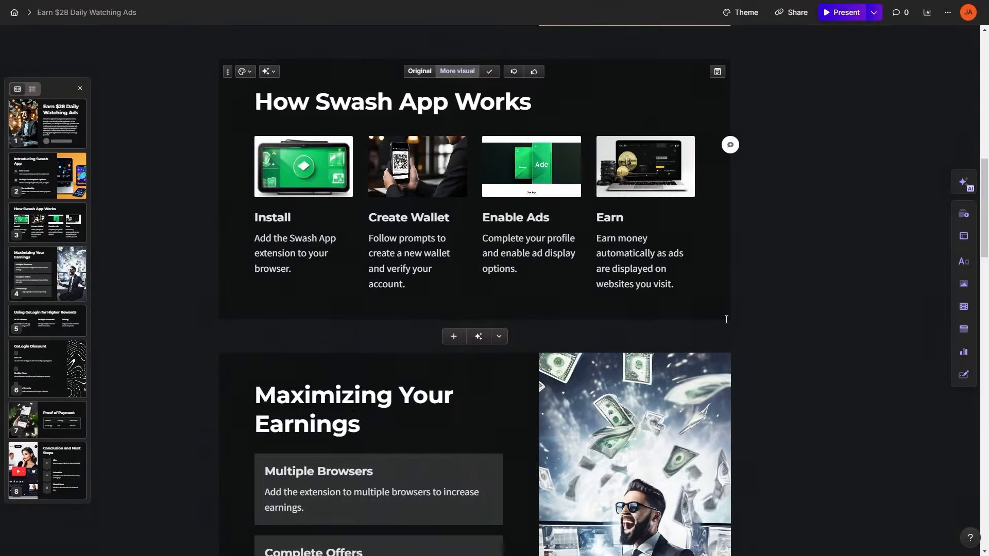
{"action": "left_click", "coordinate": [845, 12]}
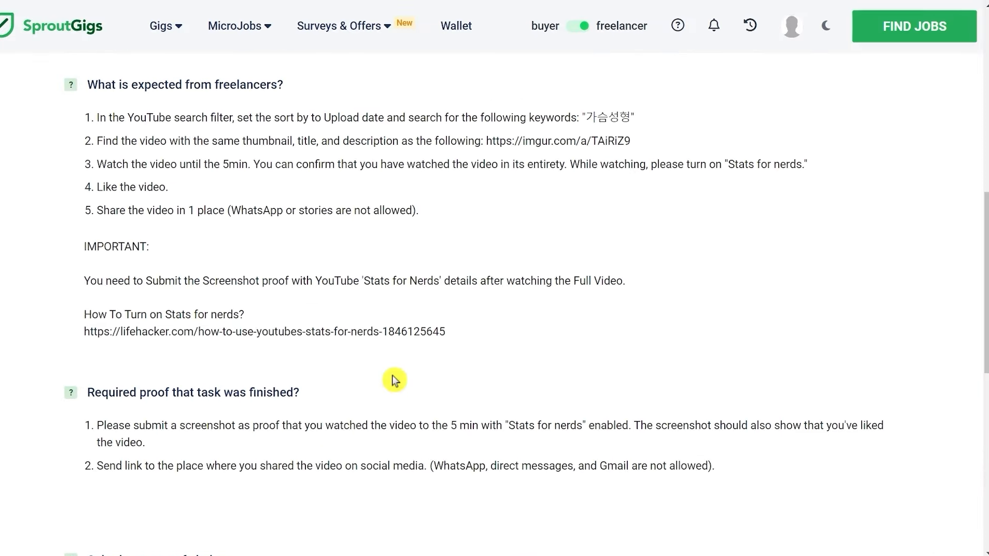
- Scroll past the job instructions toward the submission form
{"action": "scroll", "scroll_direction": "down", "scroll_amount": 3}
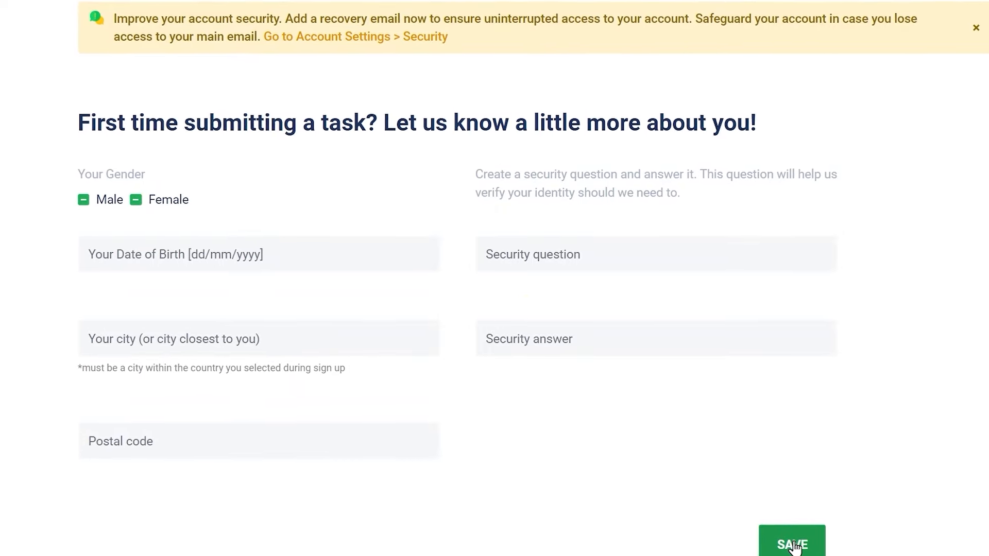
- Save the first-time profile details and open the imgur.com/a/TAiRiZ9 reference link
{"action": "left_click", "coordinate": [792, 544]}
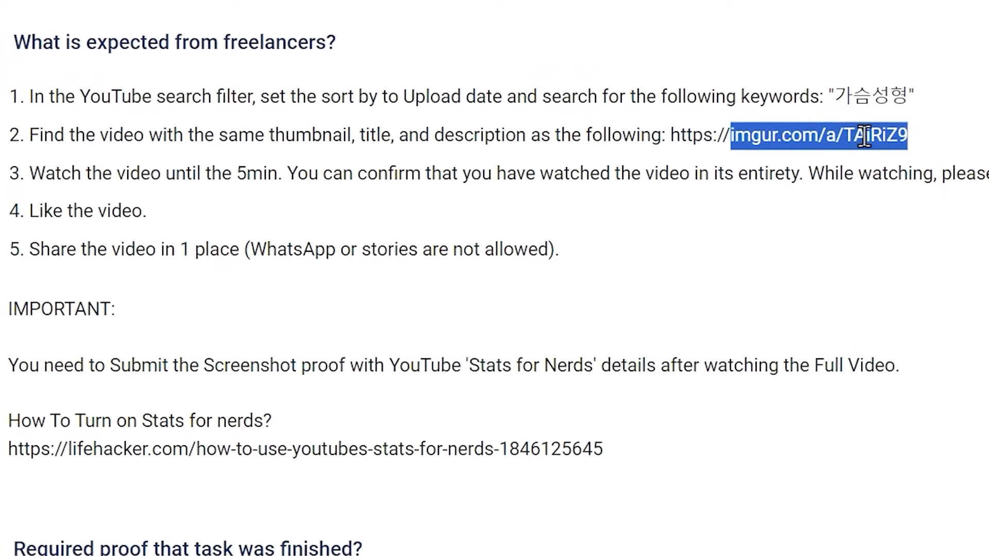
{"action": "right_click", "coordinate": [814, 135]}
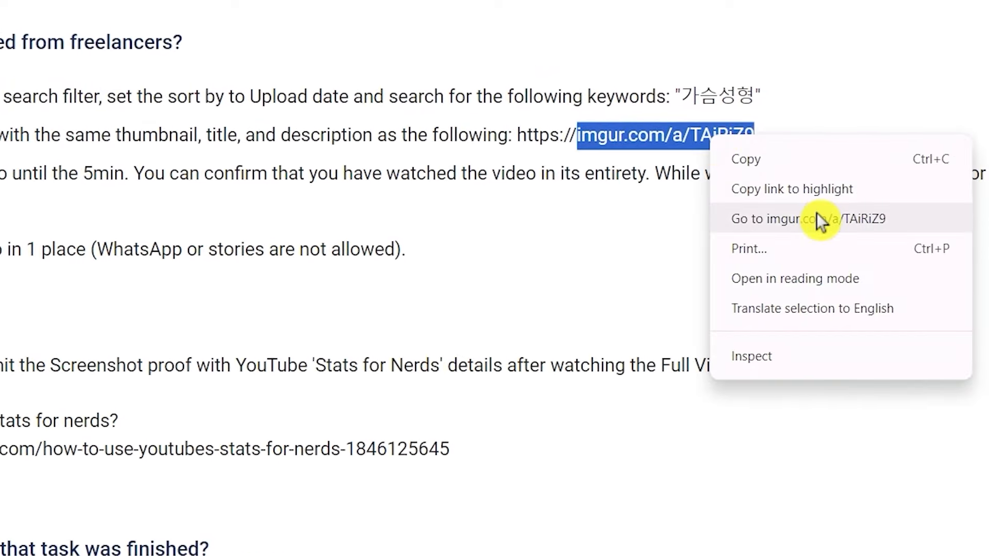
{"action": "left_click", "coordinate": [795, 219]}
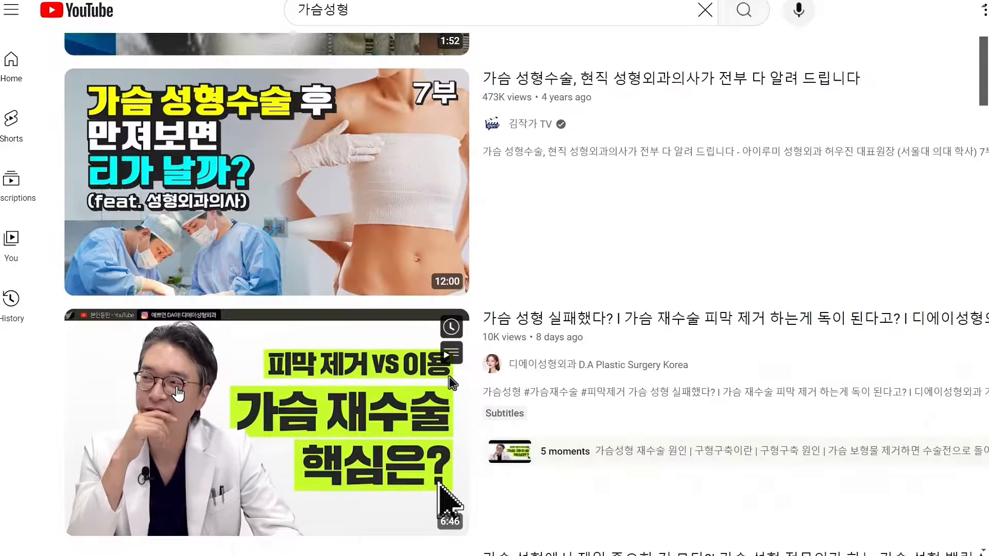
{"action": "mouse_move", "coordinate": [186, 480]}
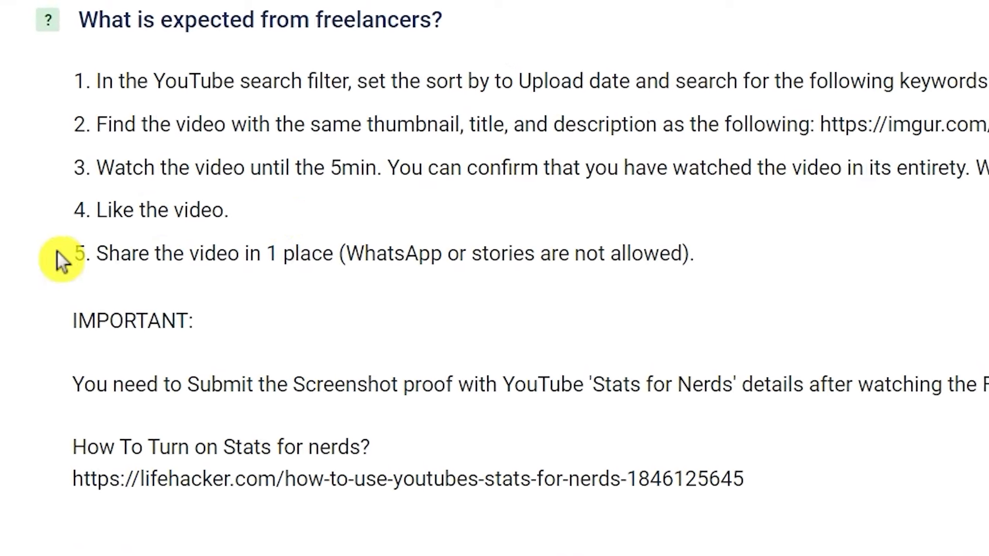
- Highlight the IMPORTANT screenshot proof sentence and review the rest of the instructions
{"action": "left_click_drag", "start_coordinate": [96, 254], "coordinate": [337, 263]}
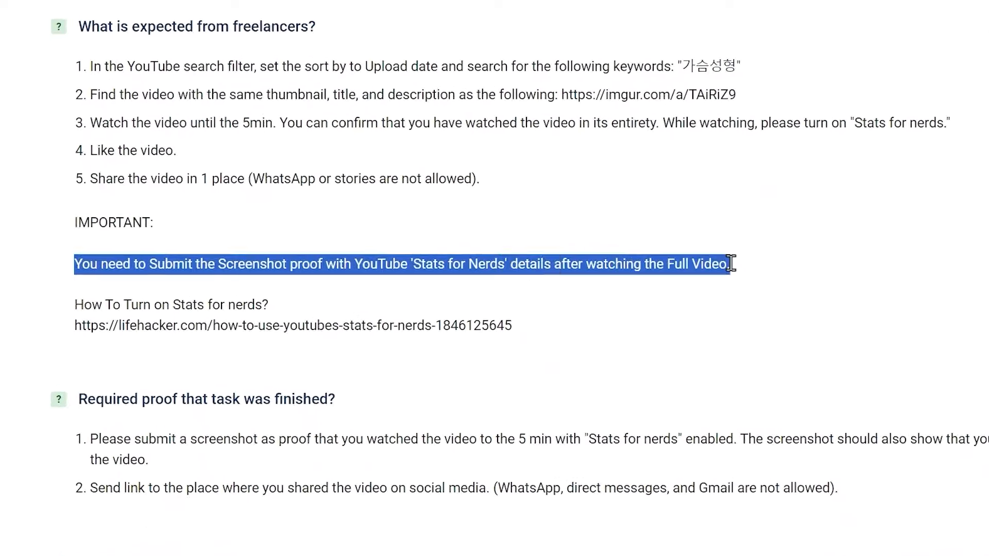
{"action": "scroll", "scroll_direction": "down", "scroll_amount": 3}
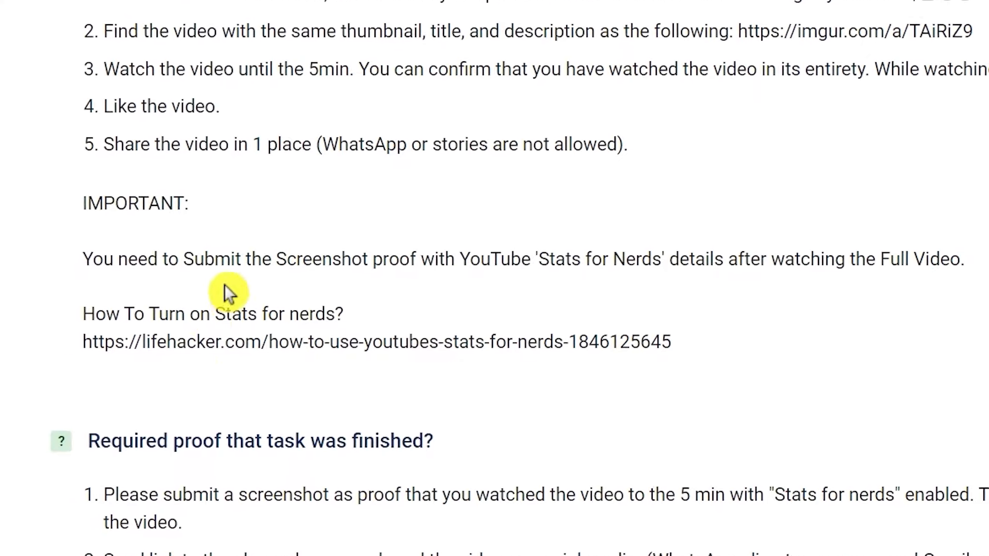
{"action": "double_click", "coordinate": [361, 341]}
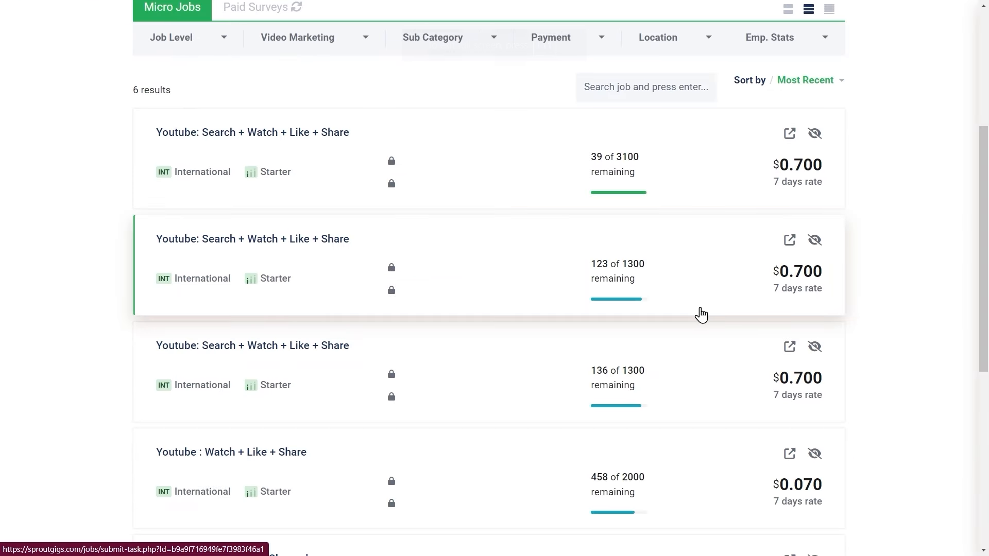
{"action": "scroll", "scroll_direction": "down", "scroll_amount": 3}
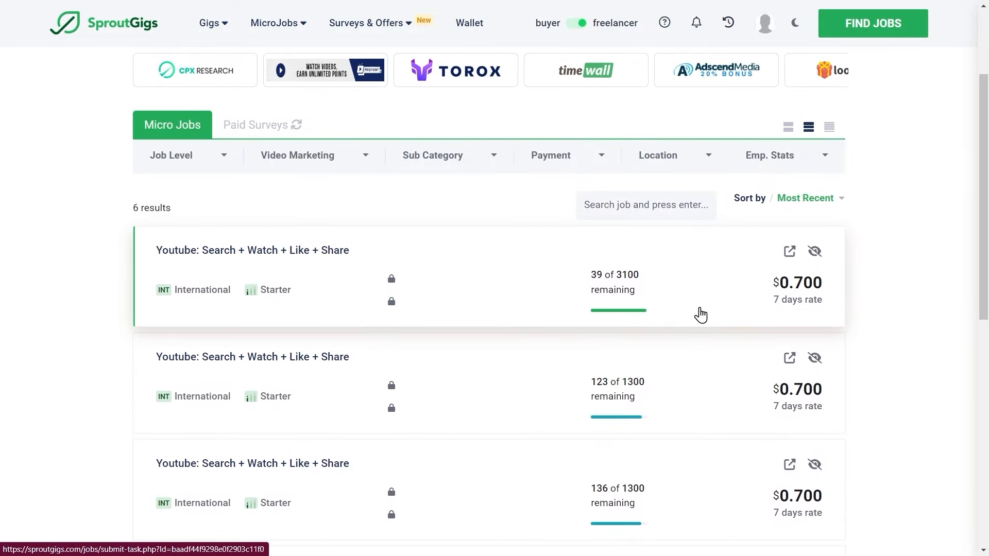
{"action": "left_click", "coordinate": [309, 155]}
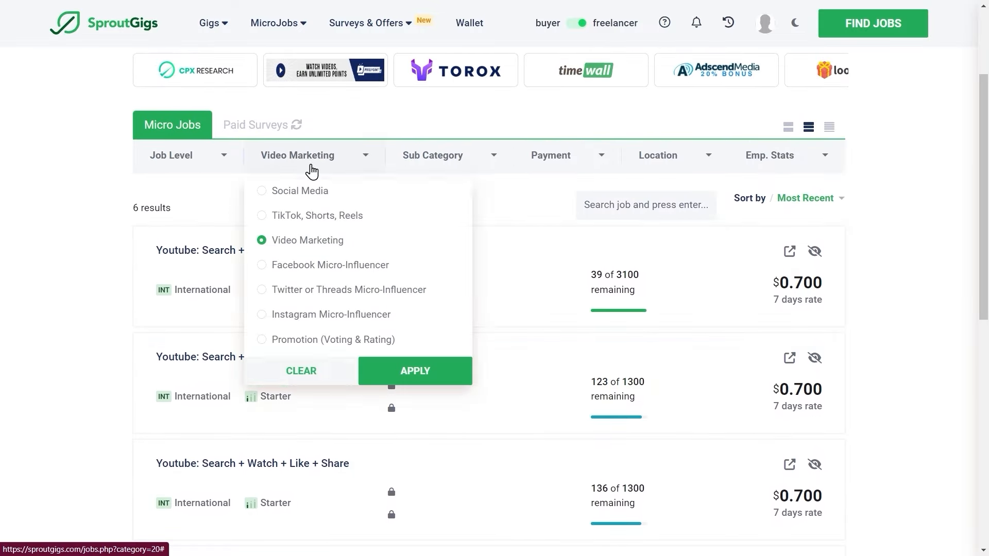
{"action": "scroll", "scroll_direction": "down", "scroll_amount": 3}
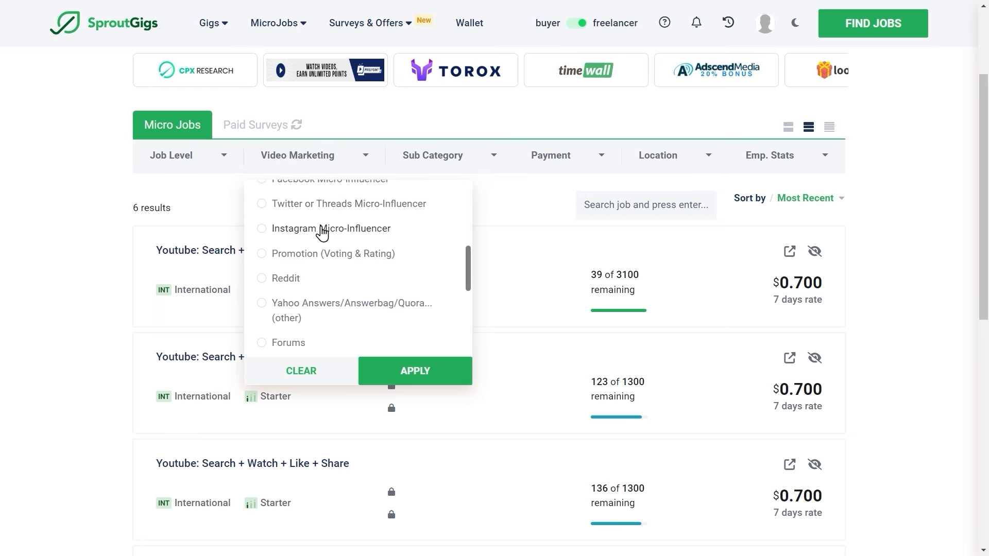
{"action": "scroll", "scroll_direction": "down", "scroll_amount": 3}
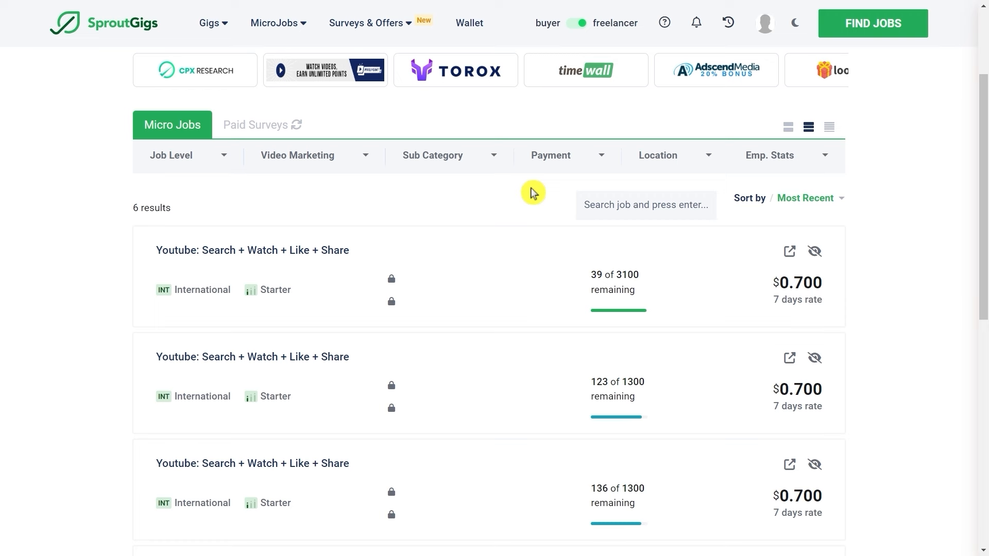
{"action": "left_click", "coordinate": [297, 155]}
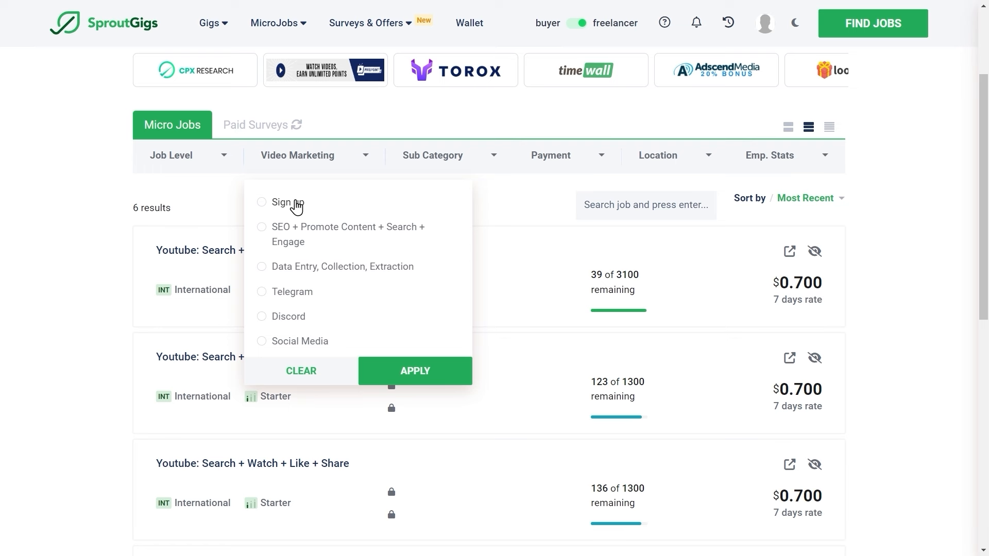
{"action": "scroll", "scroll_direction": "down", "scroll_amount": 3}
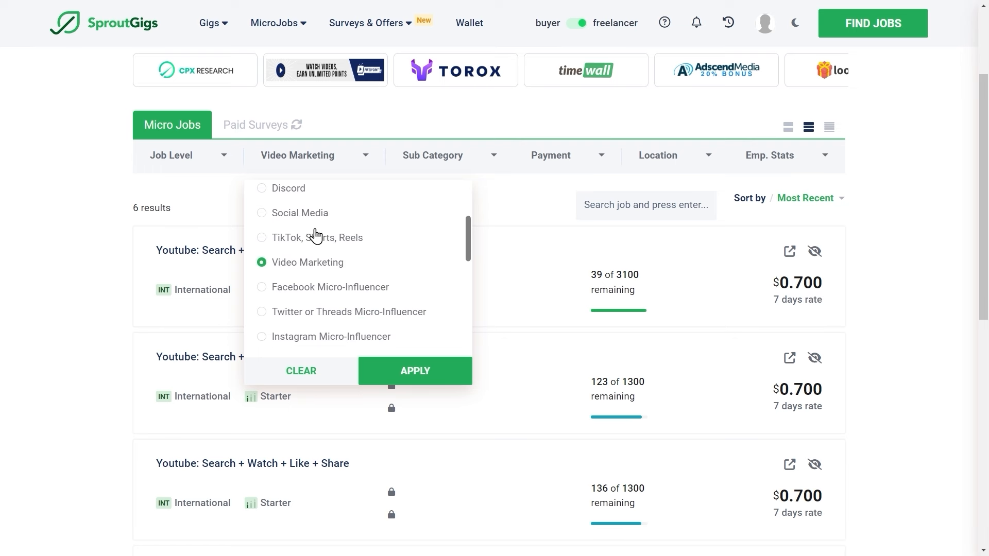
{"action": "scroll", "scroll_direction": "down", "scroll_amount": 3}
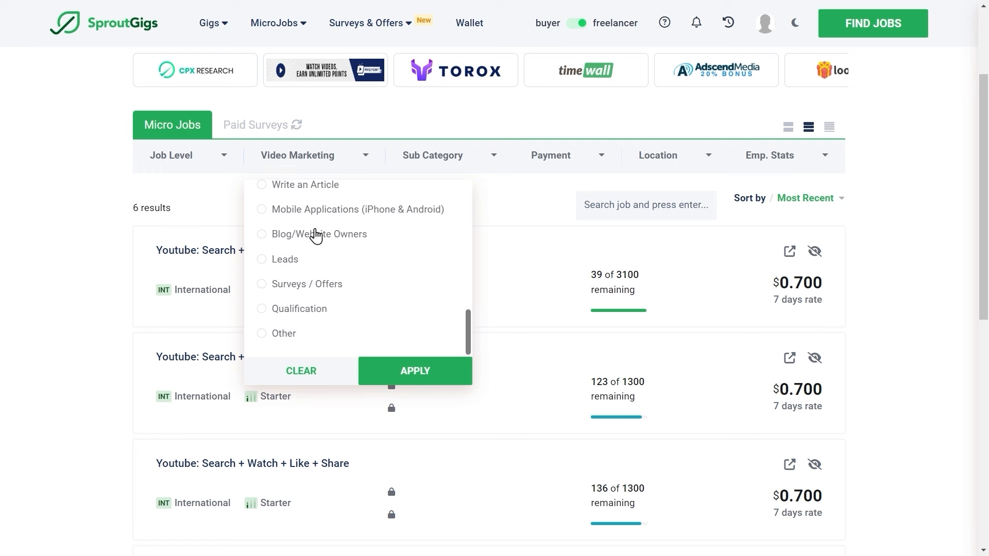